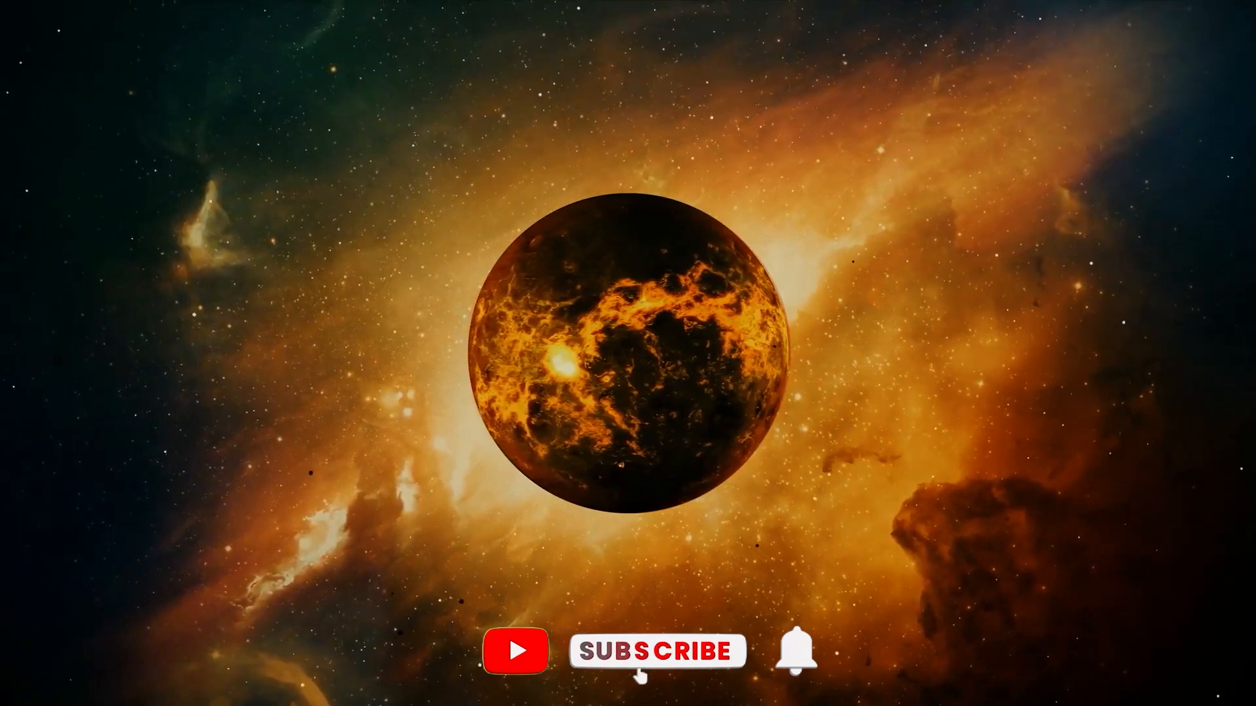
left_click(656, 650)
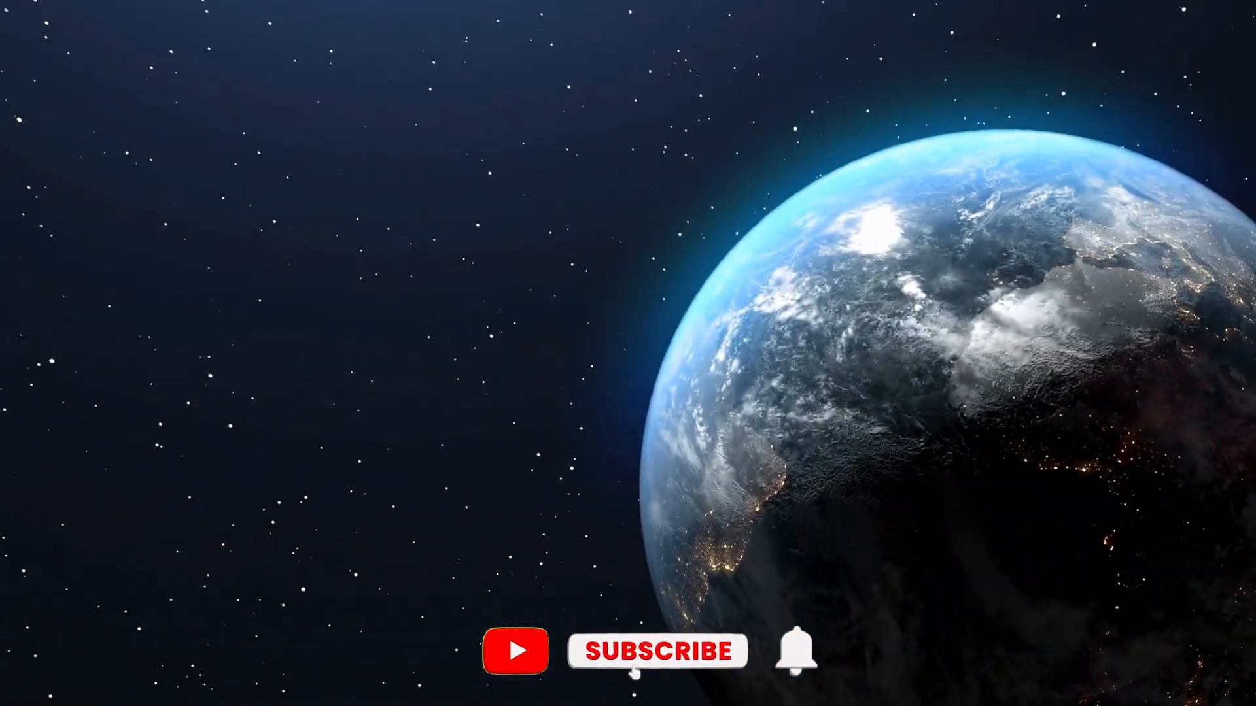
left_click(656, 650)
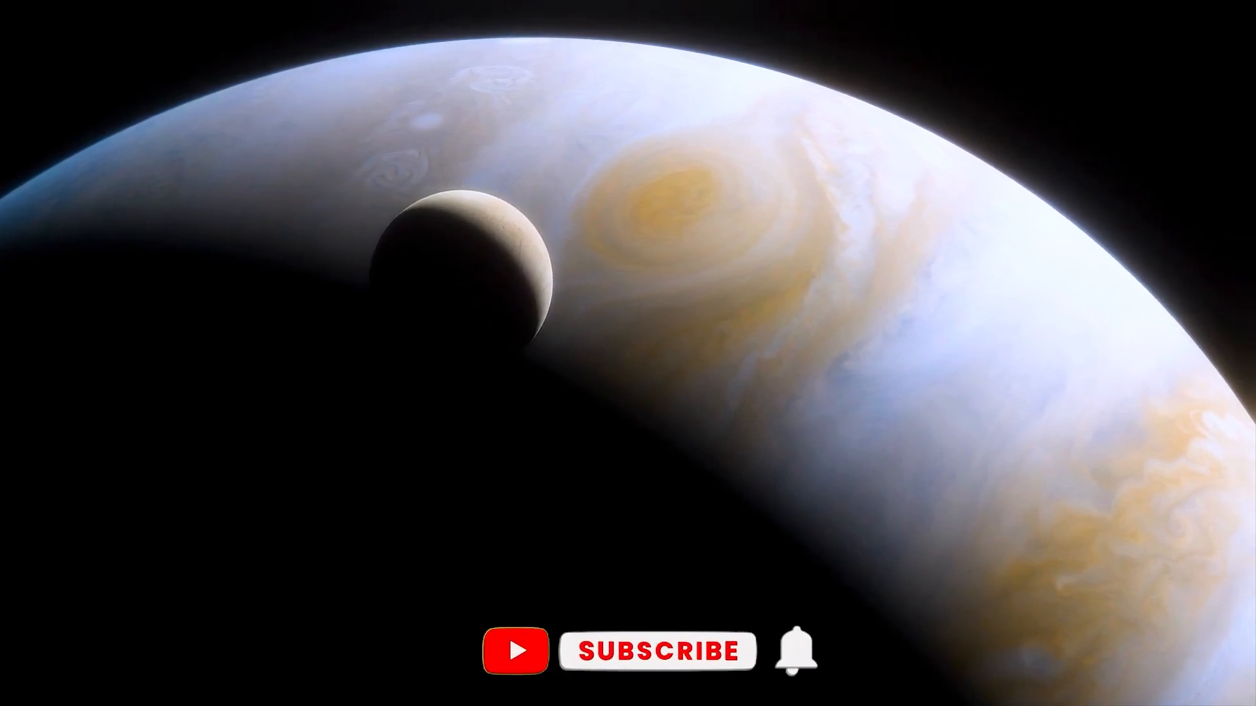
left_click(657, 650)
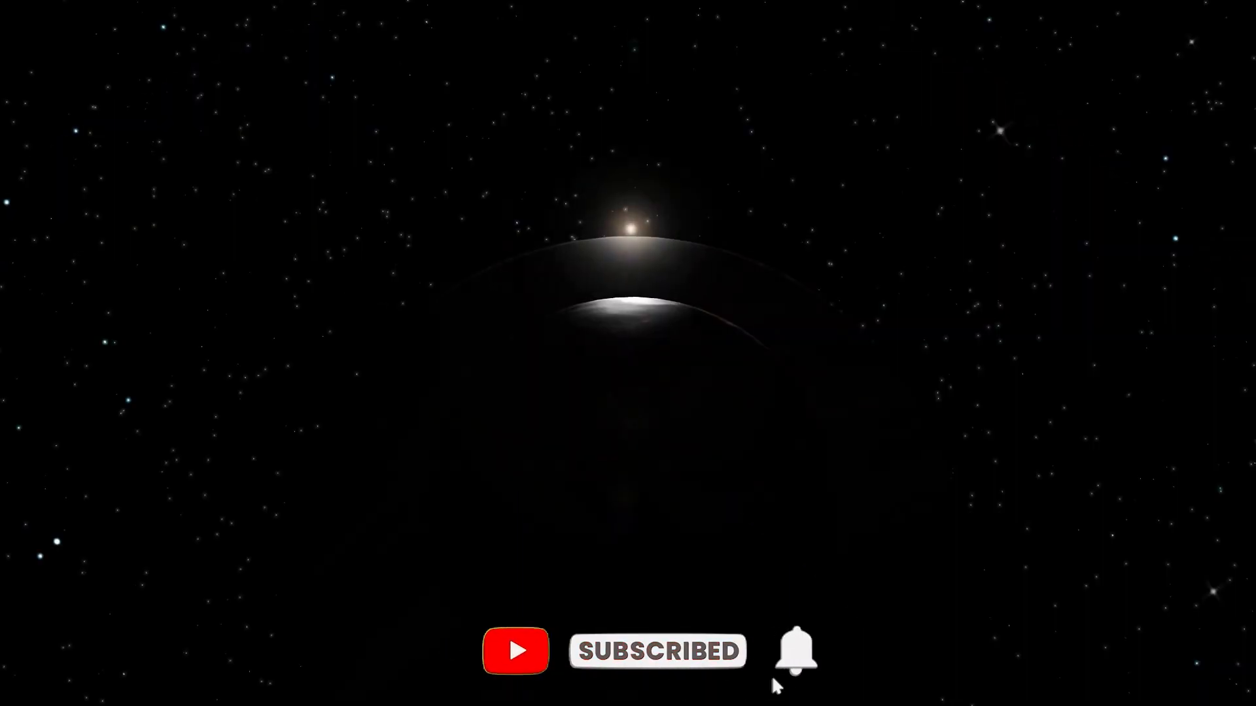